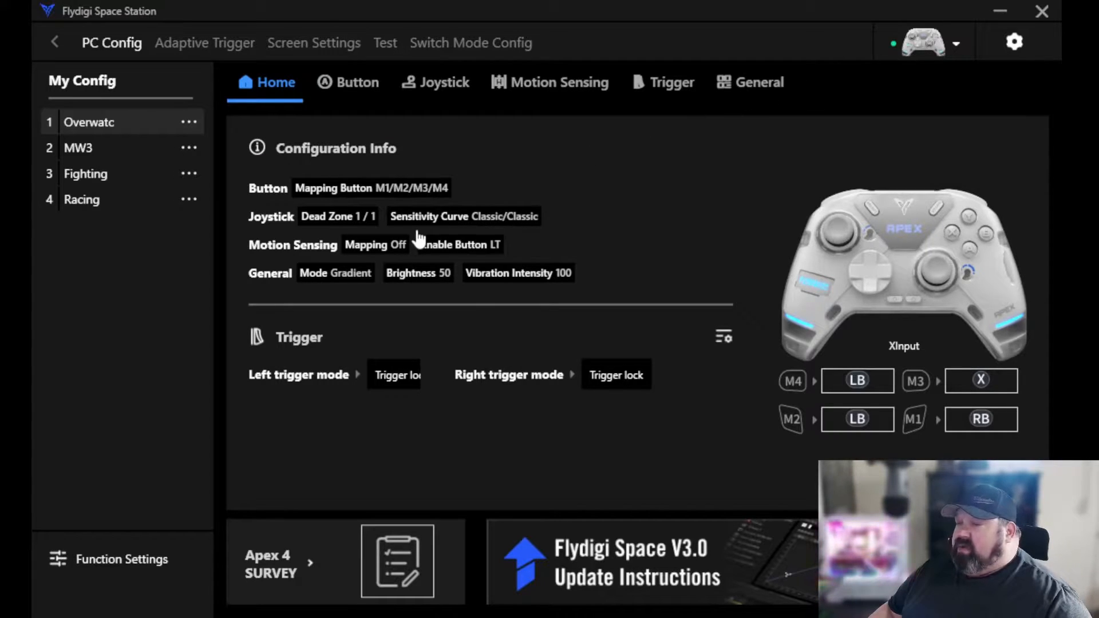
{"action": "mouse_move", "coordinate": [445, 220]}
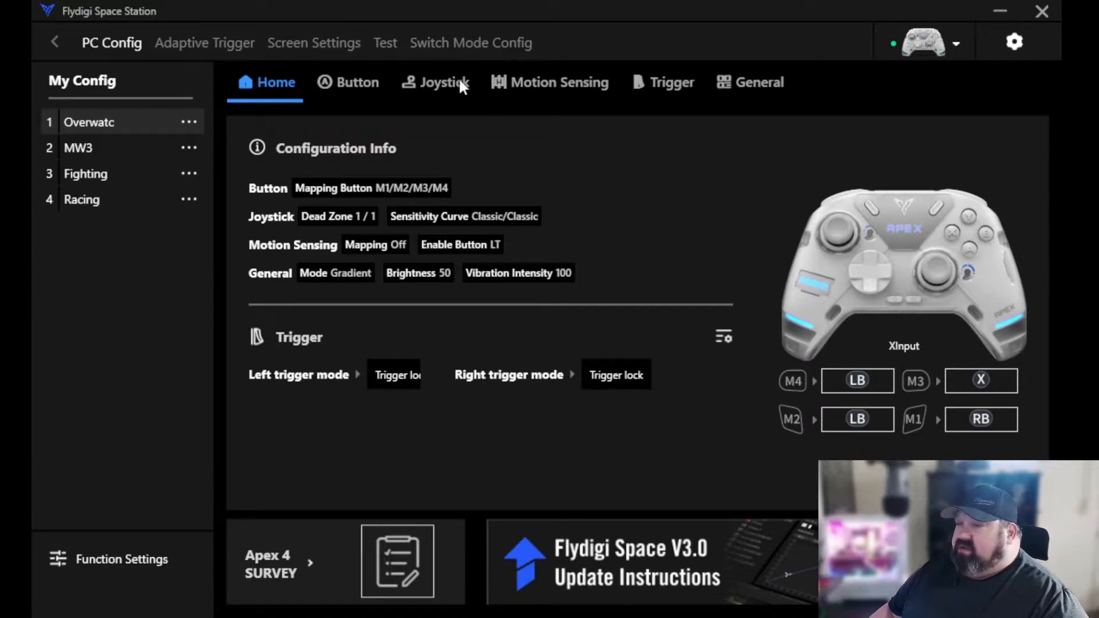
{"action": "mouse_move", "coordinate": [494, 56]}
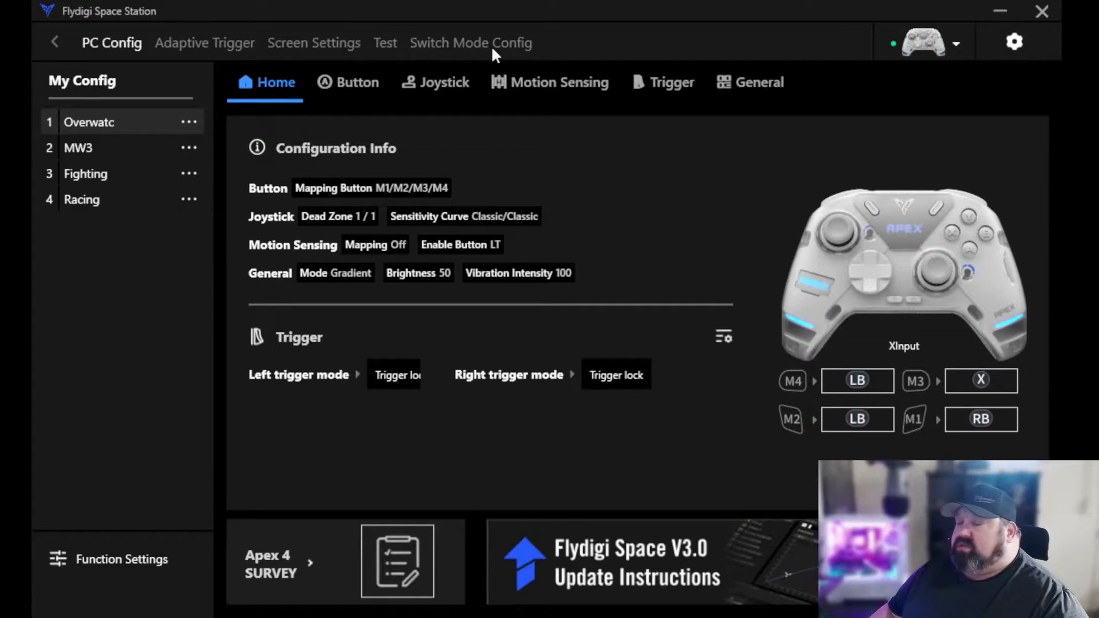
{"action": "mouse_move", "coordinate": [766, 104]}
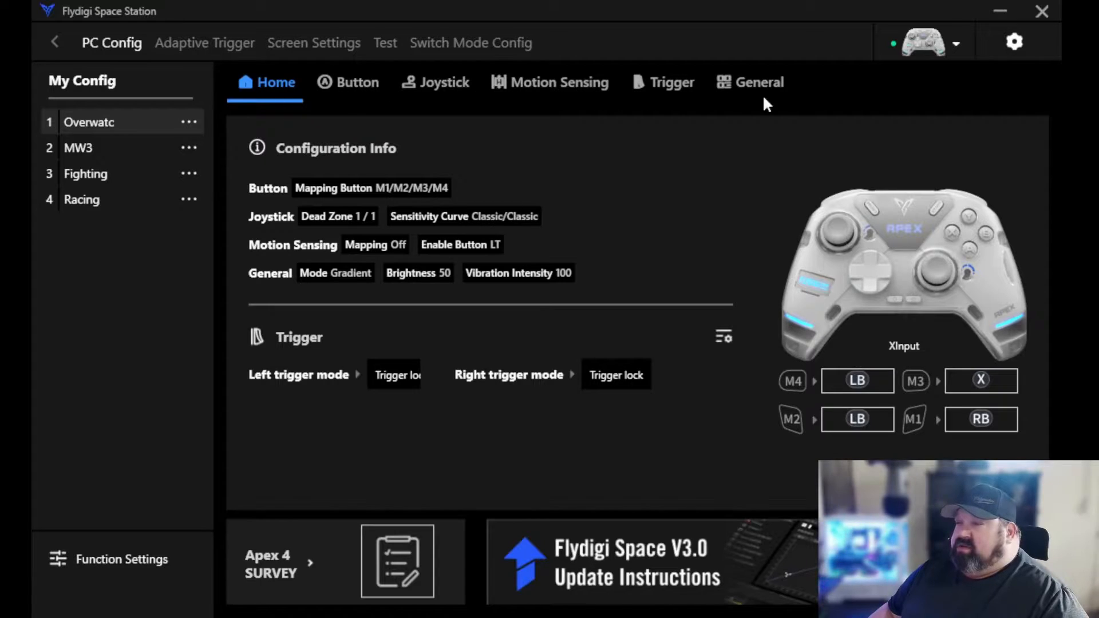
{"action": "mouse_move", "coordinate": [594, 218]}
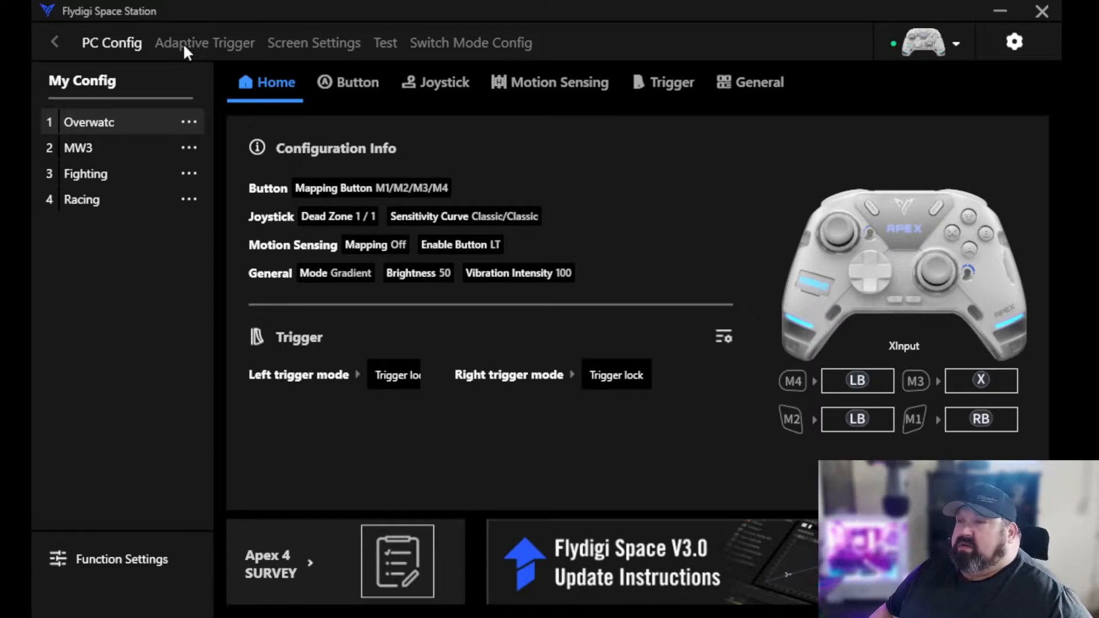
{"action": "mouse_move", "coordinate": [223, 44]}
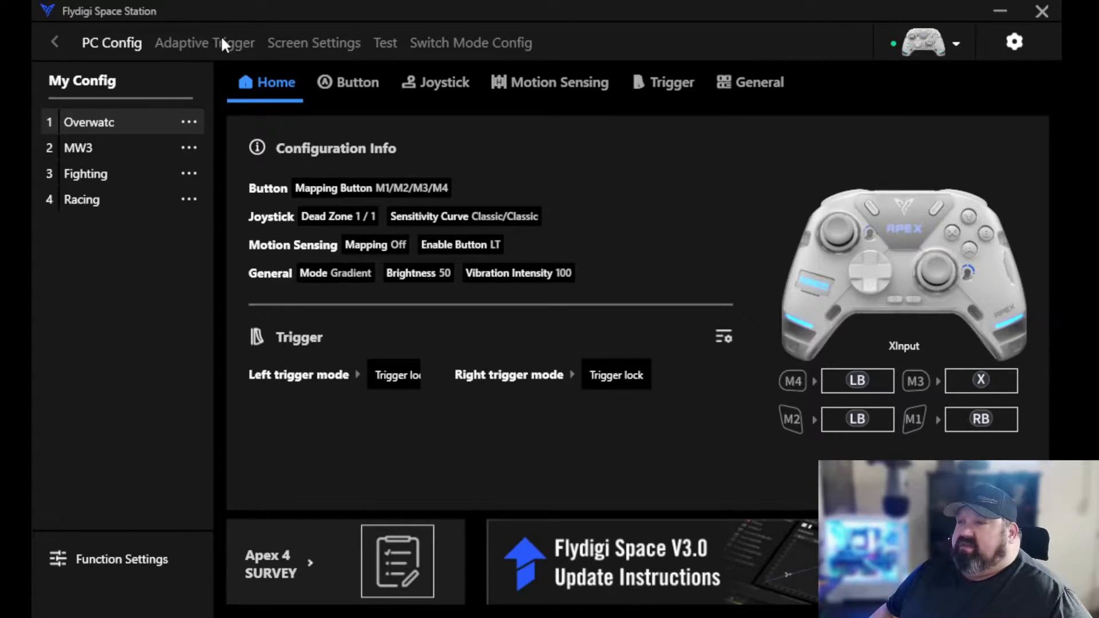
- Open the Adaptive Trigger tab, scroll the game list, and select Star Wars Jedi Survivor
{"action": "left_click", "coordinate": [205, 43]}
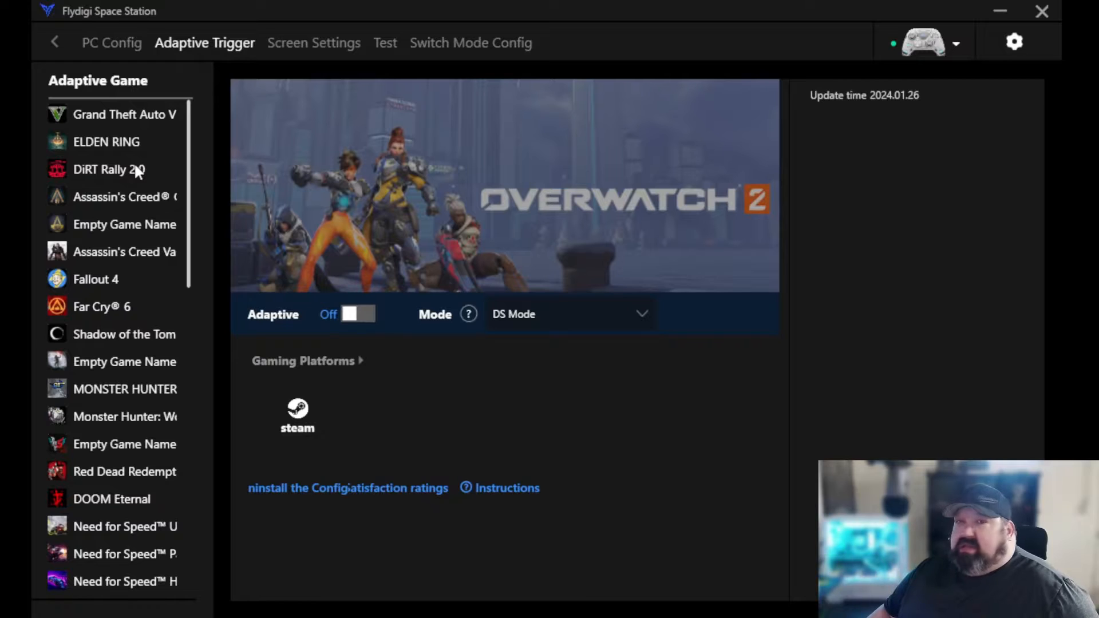
{"action": "mouse_move", "coordinate": [126, 294]}
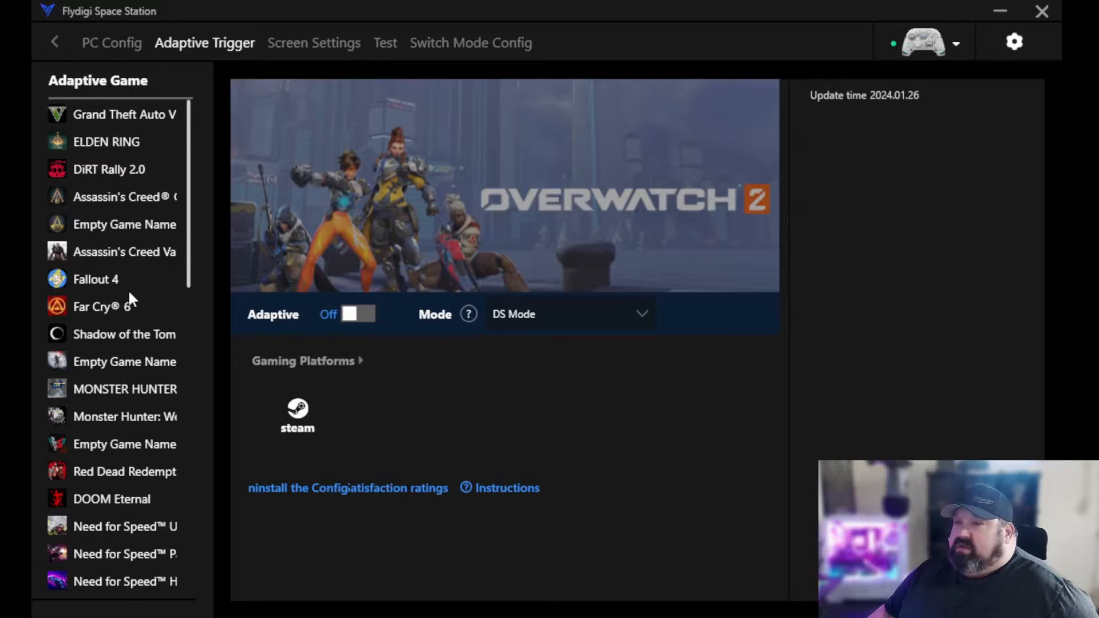
{"action": "scroll", "scroll_direction": "down", "scroll_amount": 3}
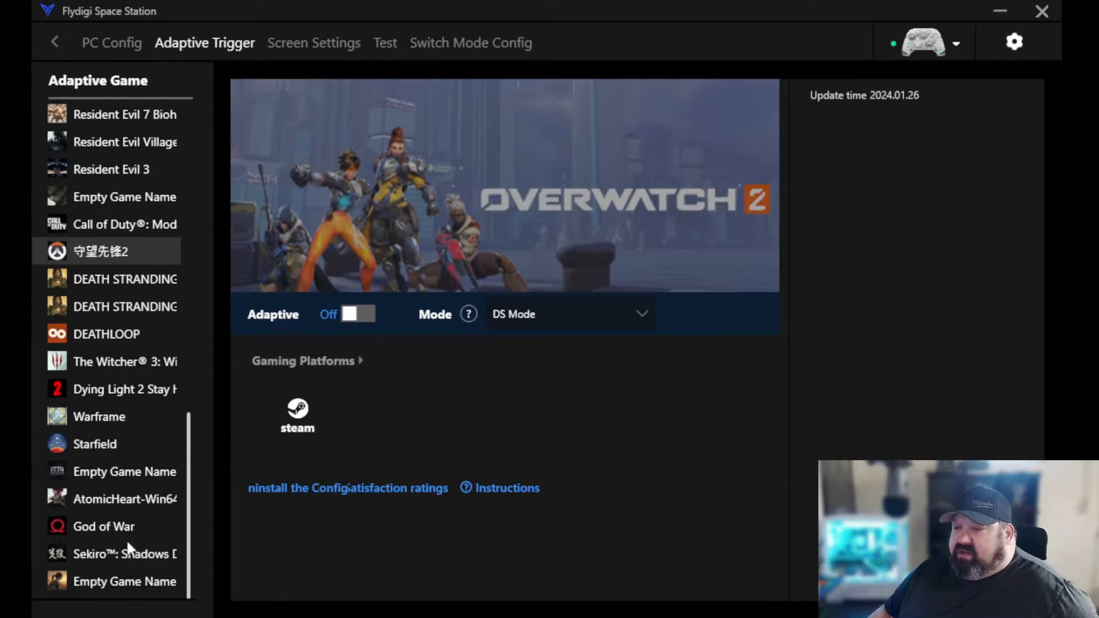
{"action": "mouse_move", "coordinate": [198, 554]}
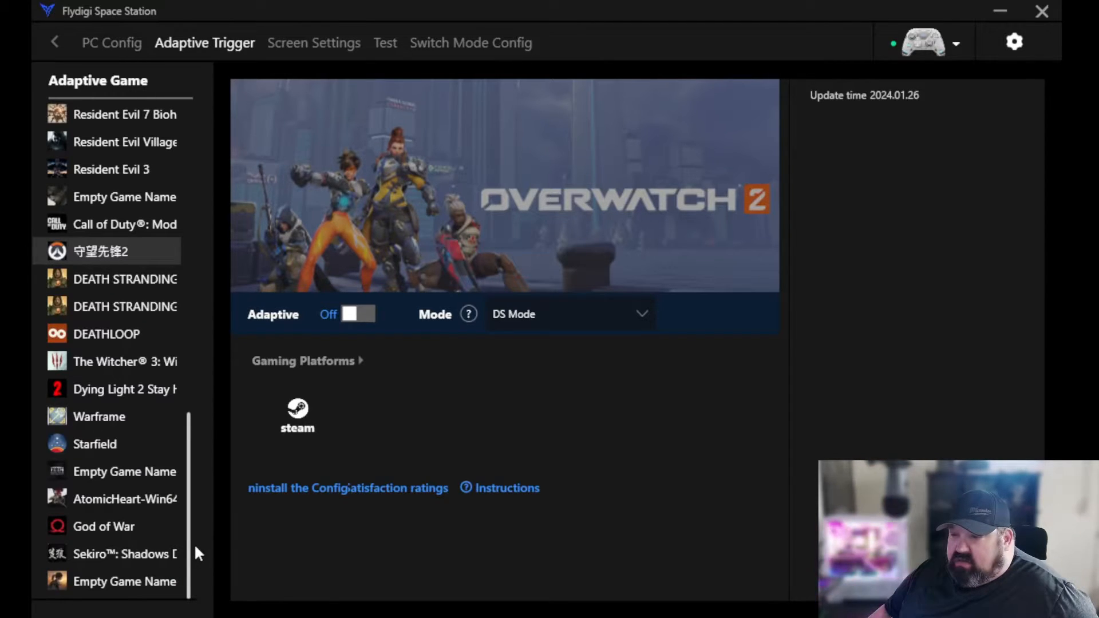
{"action": "scroll", "scroll_direction": "down", "scroll_amount": 3}
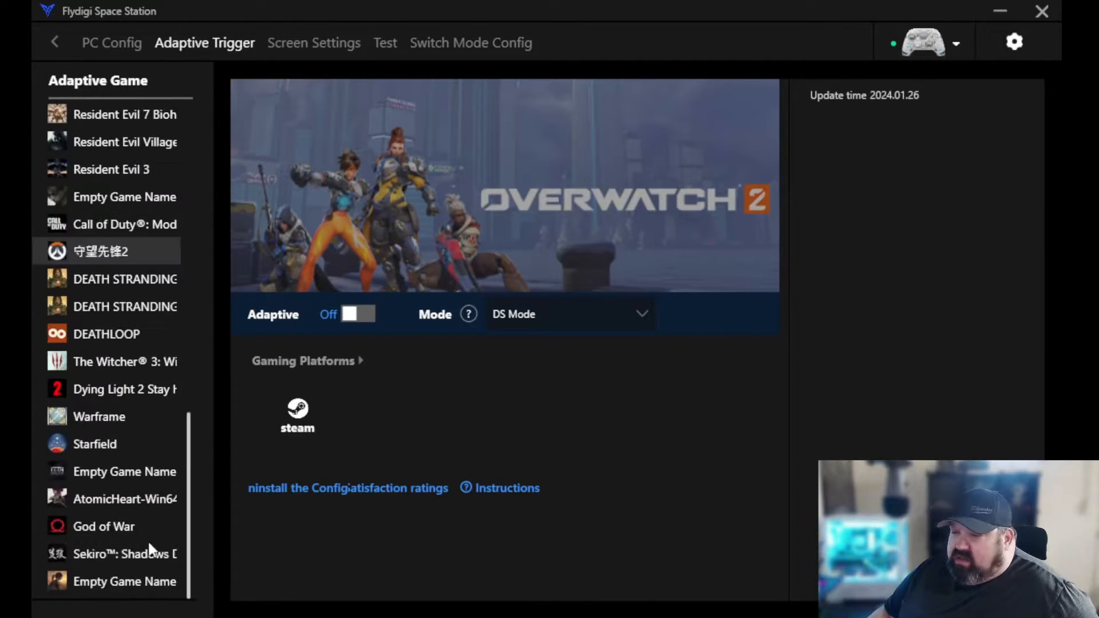
{"action": "left_click", "coordinate": [125, 581]}
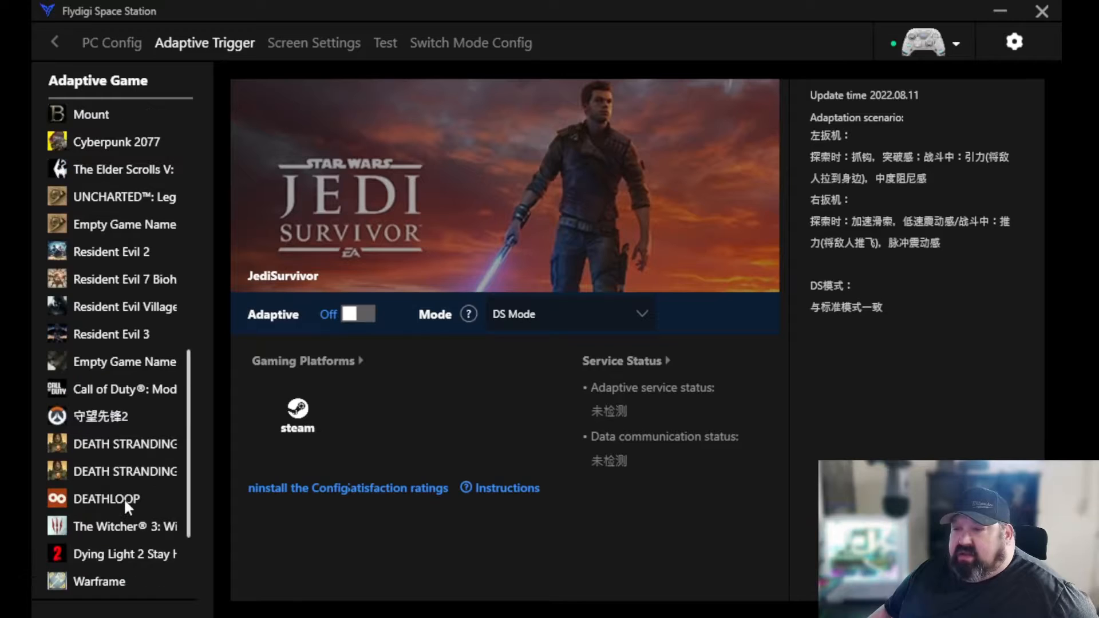
- Select Overwatch 2 (守望先锋2) in the Adaptive Game list
{"action": "left_click", "coordinate": [100, 415]}
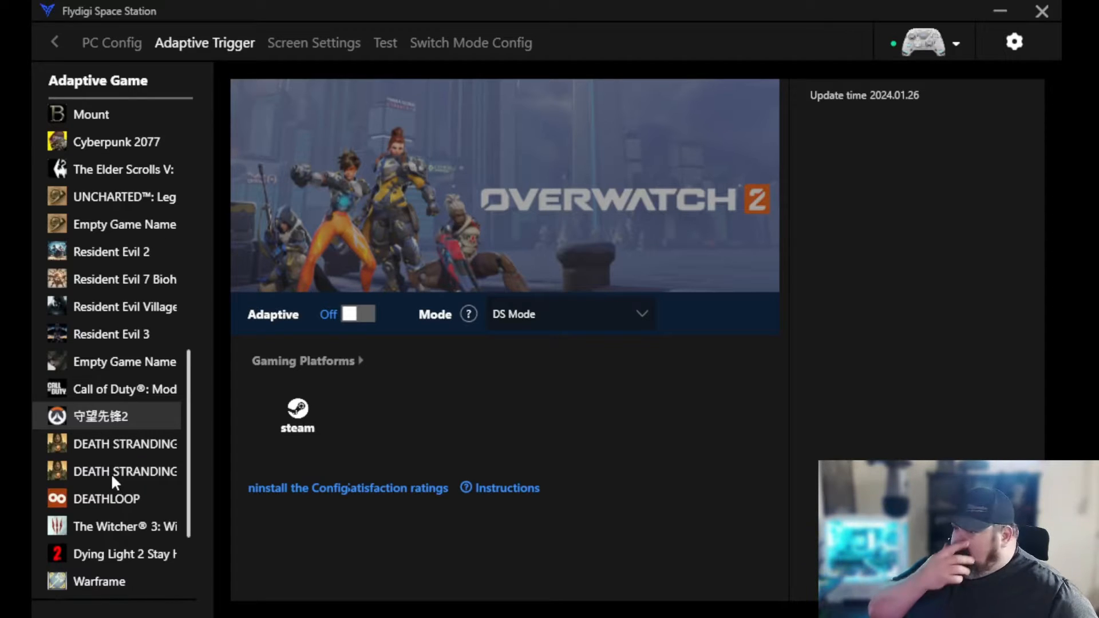
{"action": "mouse_move", "coordinate": [354, 296]}
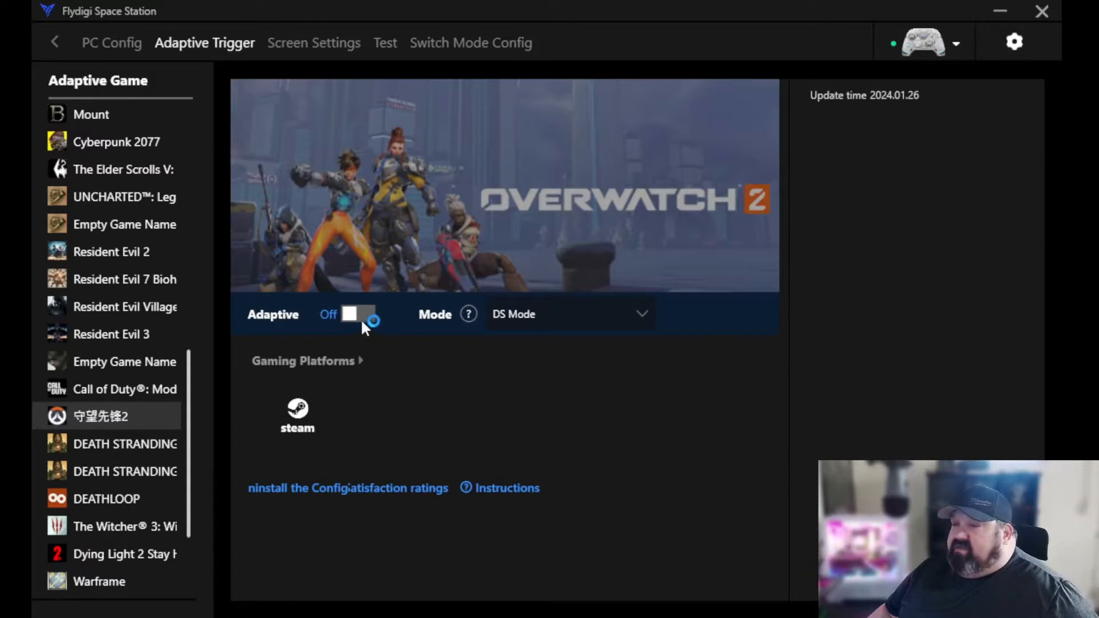
- Switch the Adaptive toggle on for Overwatch 2, keeping DS Mode
{"action": "left_click", "coordinate": [357, 315]}
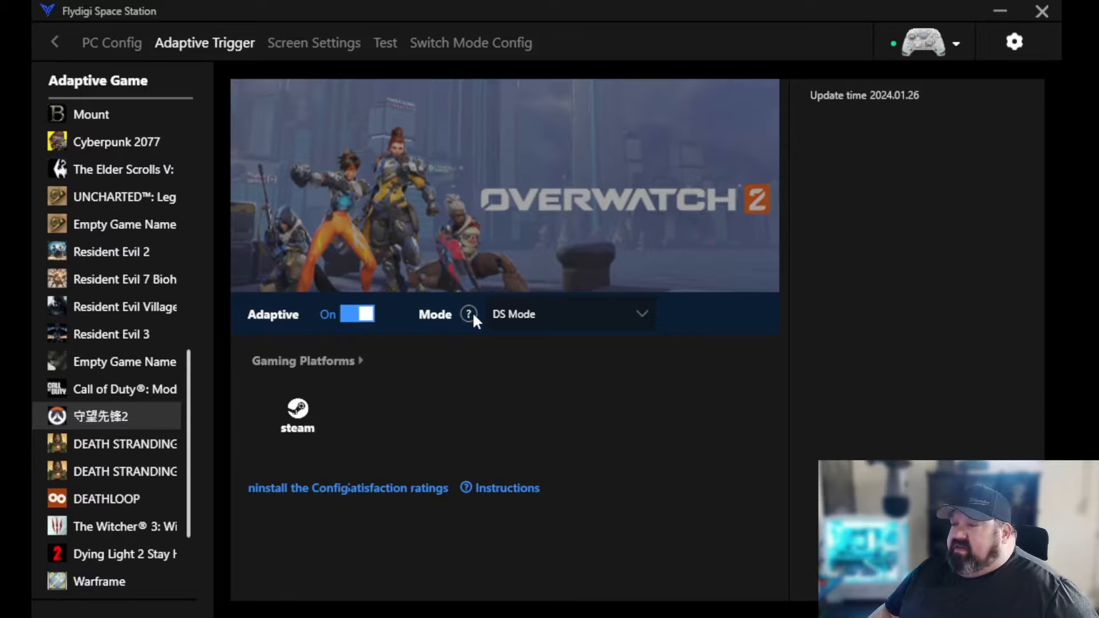
{"action": "mouse_move", "coordinate": [579, 326]}
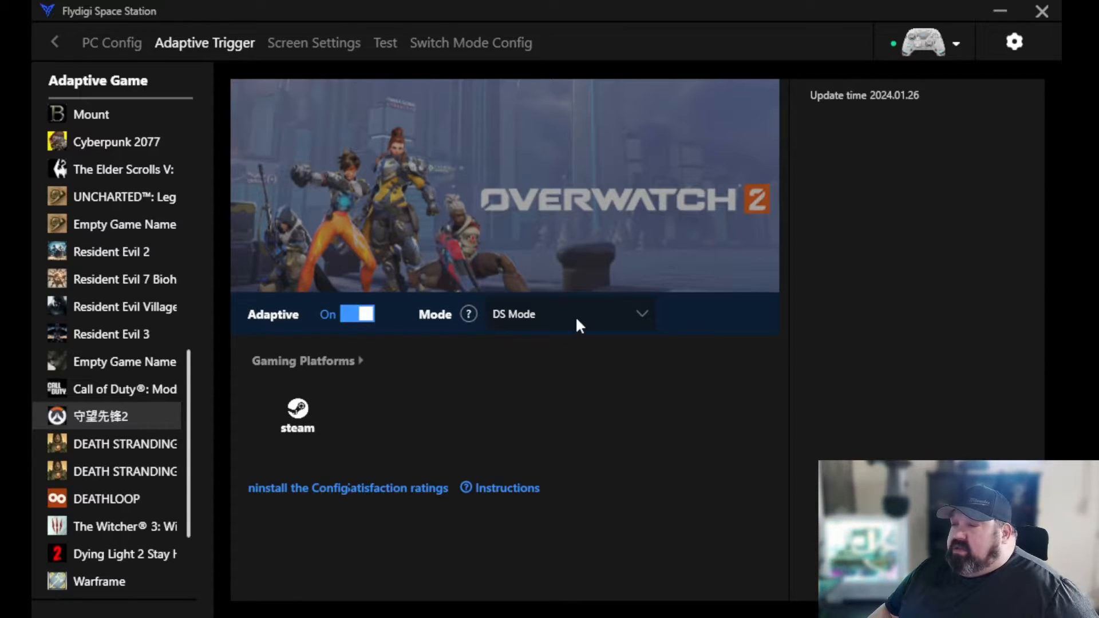
{"action": "left_click", "coordinate": [640, 313]}
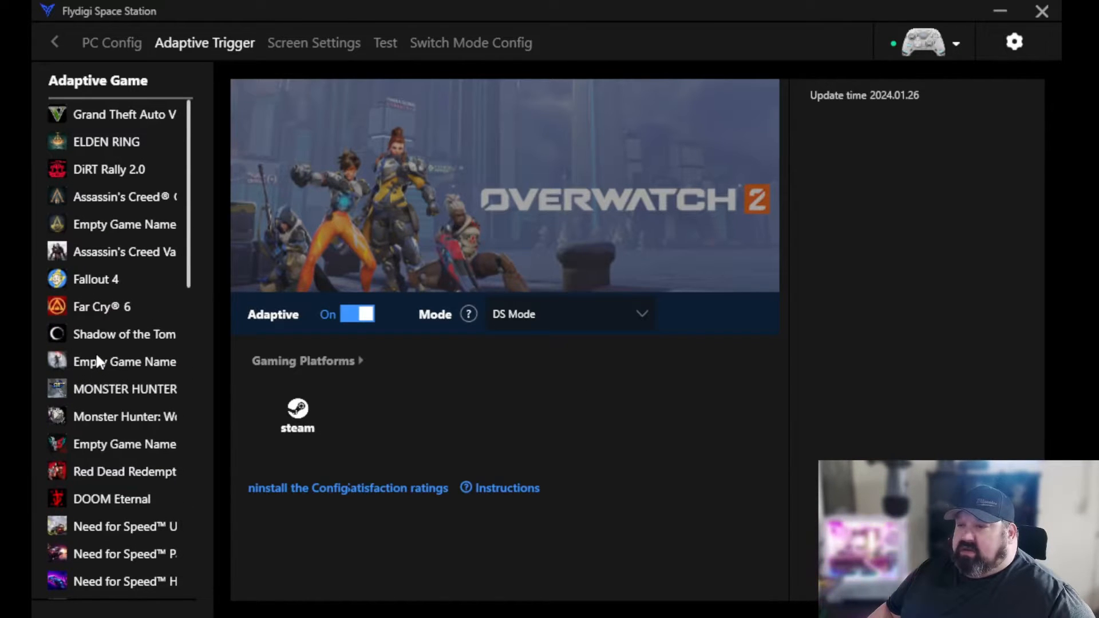
- Select Fallout 4 in the Adaptive Game list
{"action": "left_click", "coordinate": [96, 279]}
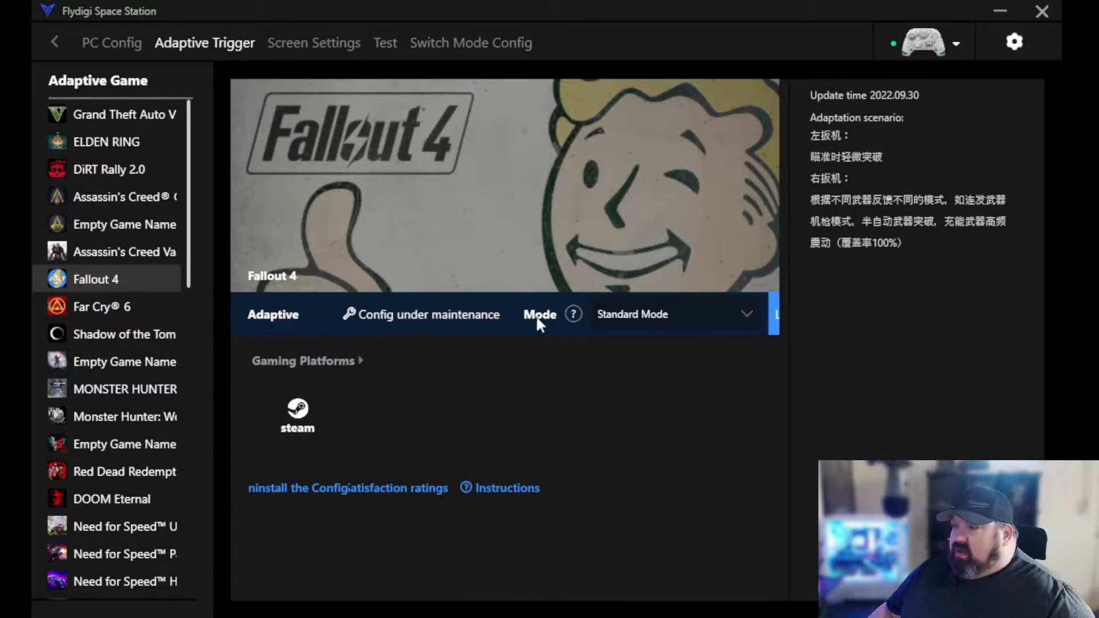
{"action": "mouse_move", "coordinate": [655, 325]}
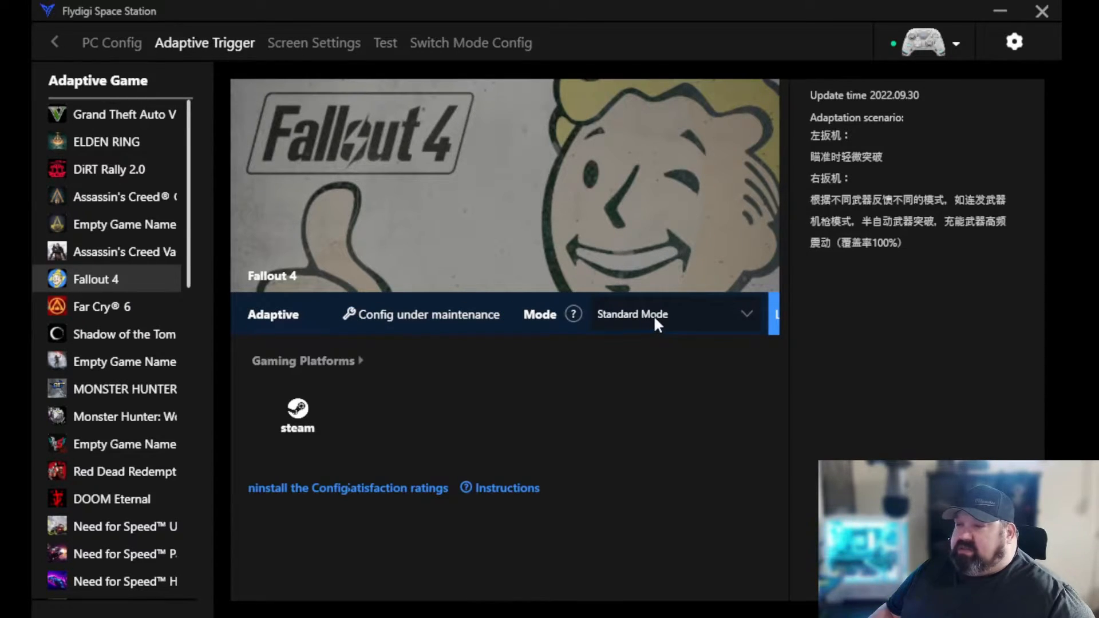
{"action": "mouse_move", "coordinate": [136, 377]}
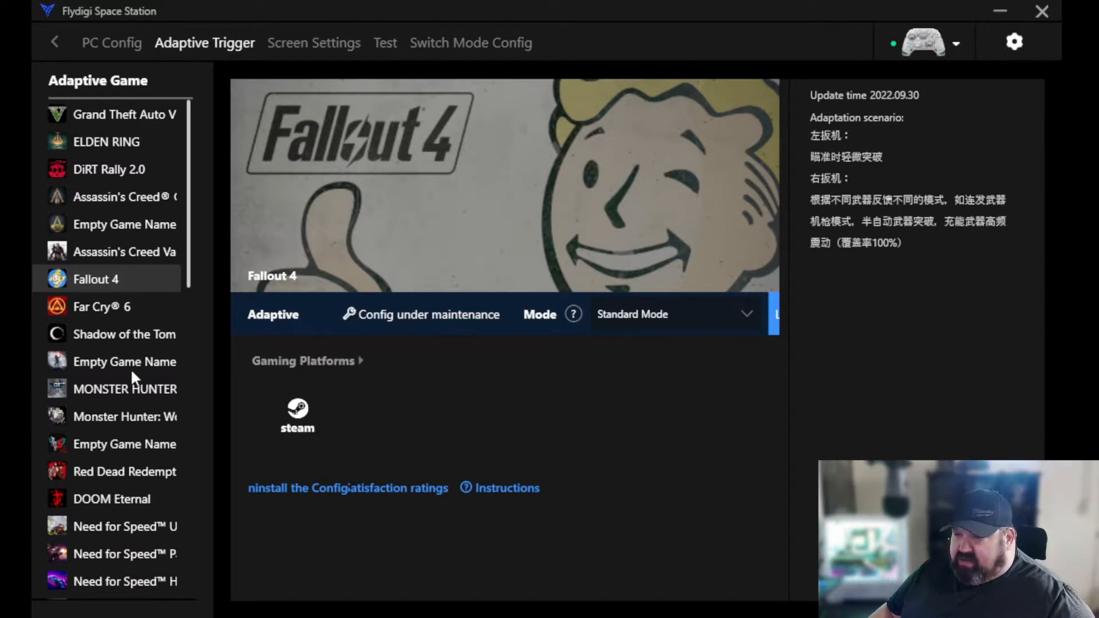
- Select Monster Hunter Rise in the game list and scroll the list down
{"action": "left_click", "coordinate": [124, 390]}
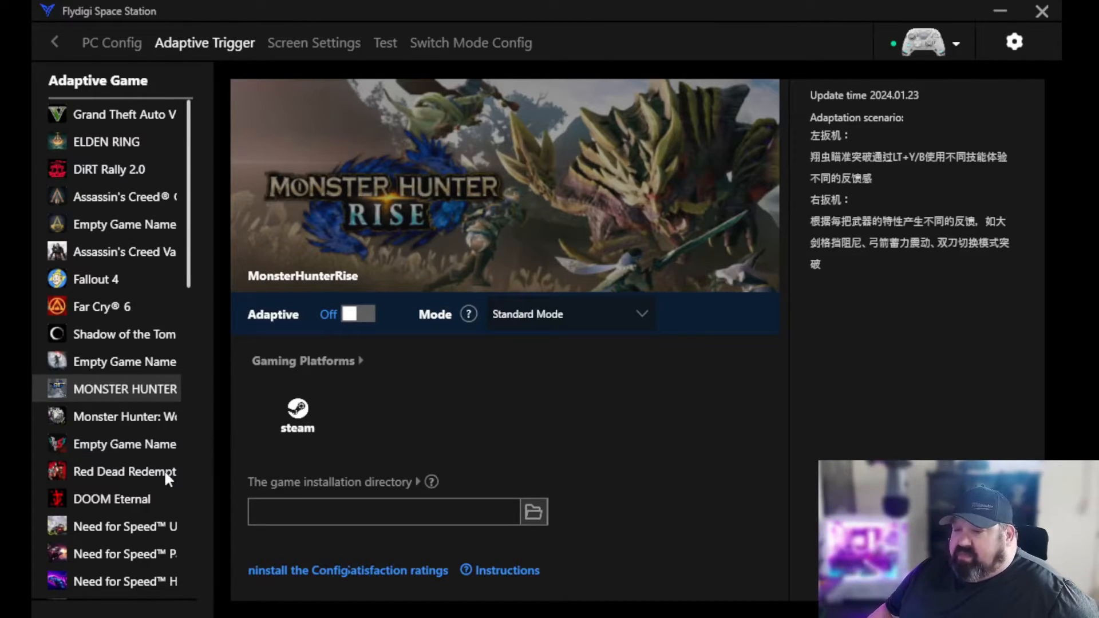
{"action": "scroll", "scroll_direction": "down", "scroll_amount": 3}
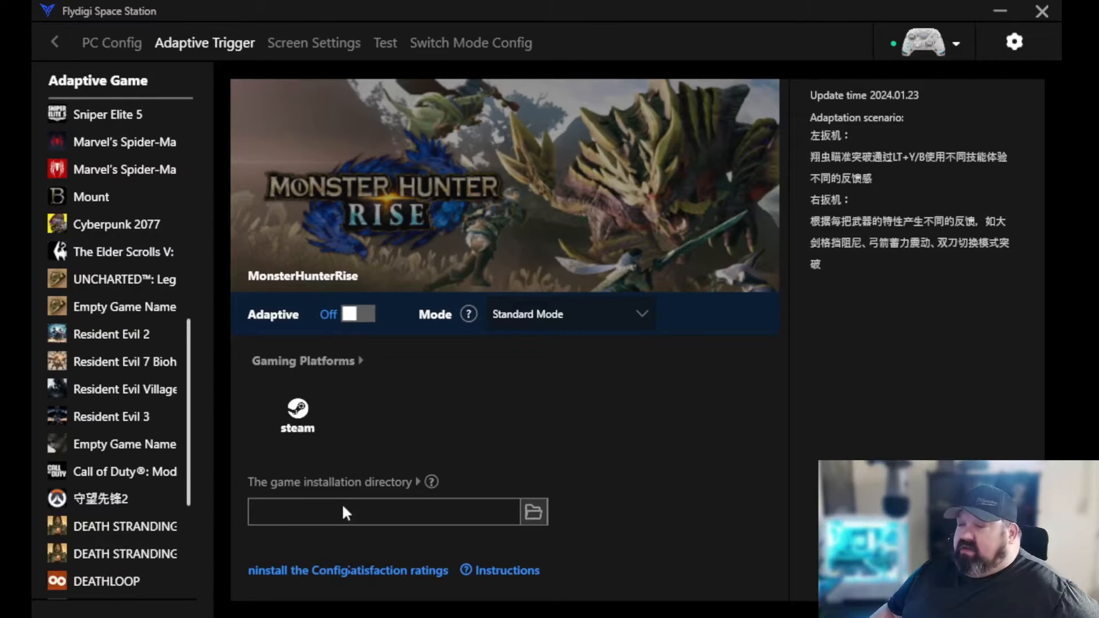
{"action": "mouse_move", "coordinate": [420, 484]}
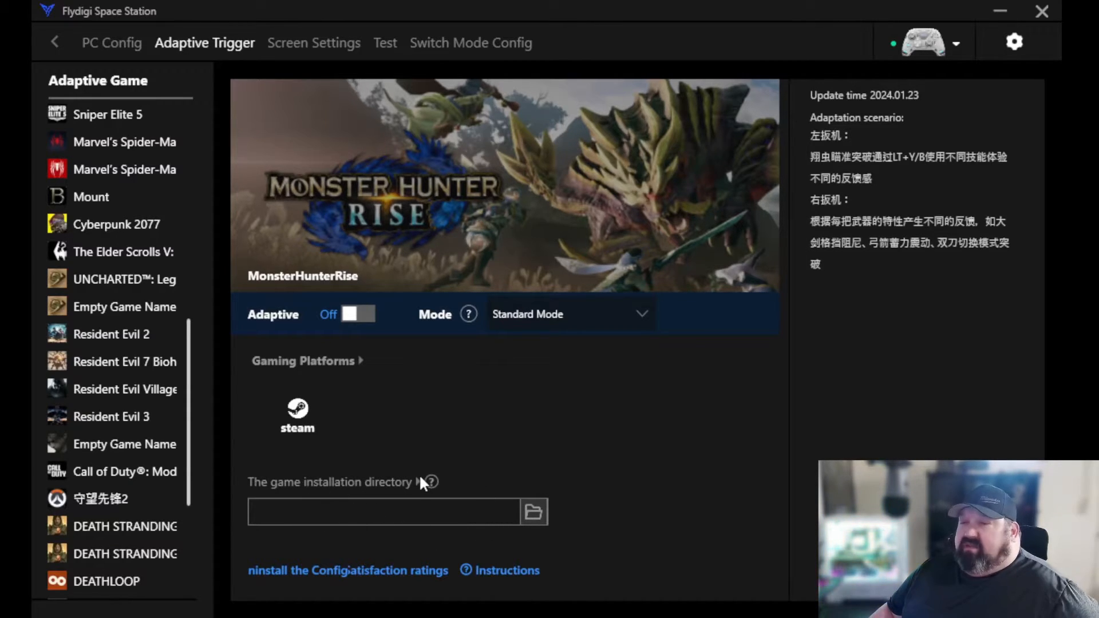
{"action": "mouse_move", "coordinate": [413, 486]}
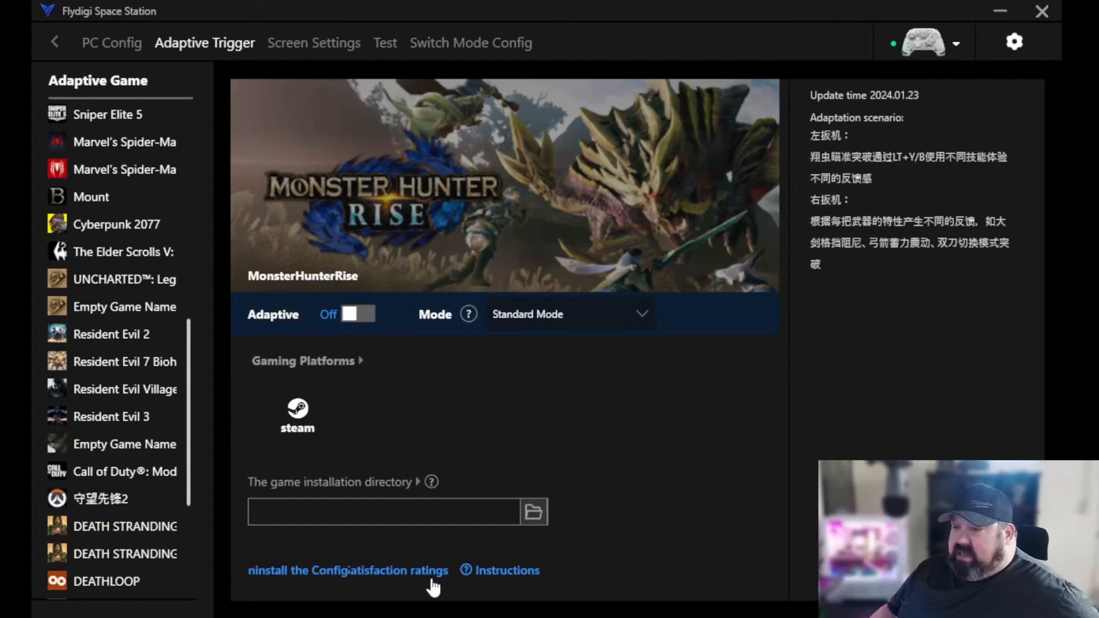
- Scroll the game list and select Overwatch 2 (守望先锋2)
{"action": "scroll", "scroll_direction": "down", "scroll_amount": 3}
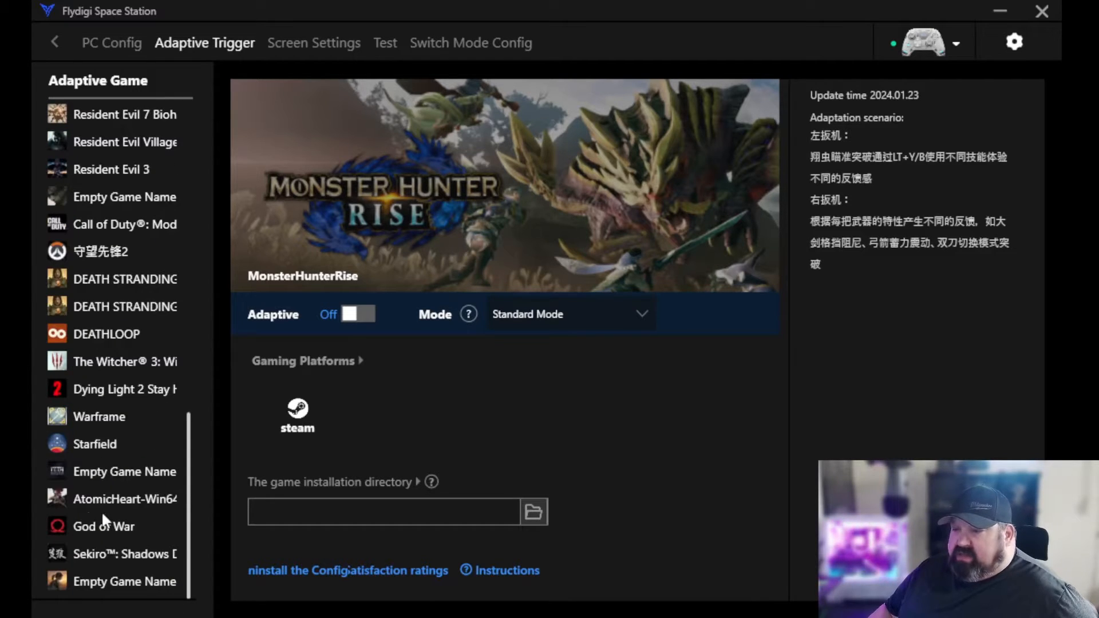
{"action": "left_click", "coordinate": [100, 251]}
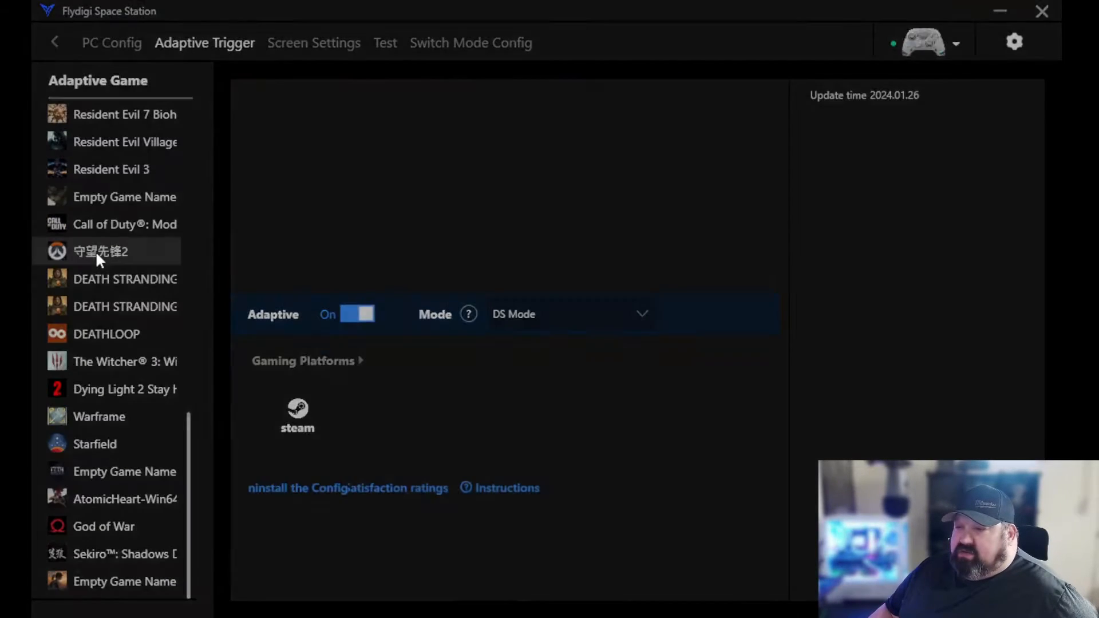
{"action": "left_click", "coordinate": [100, 251]}
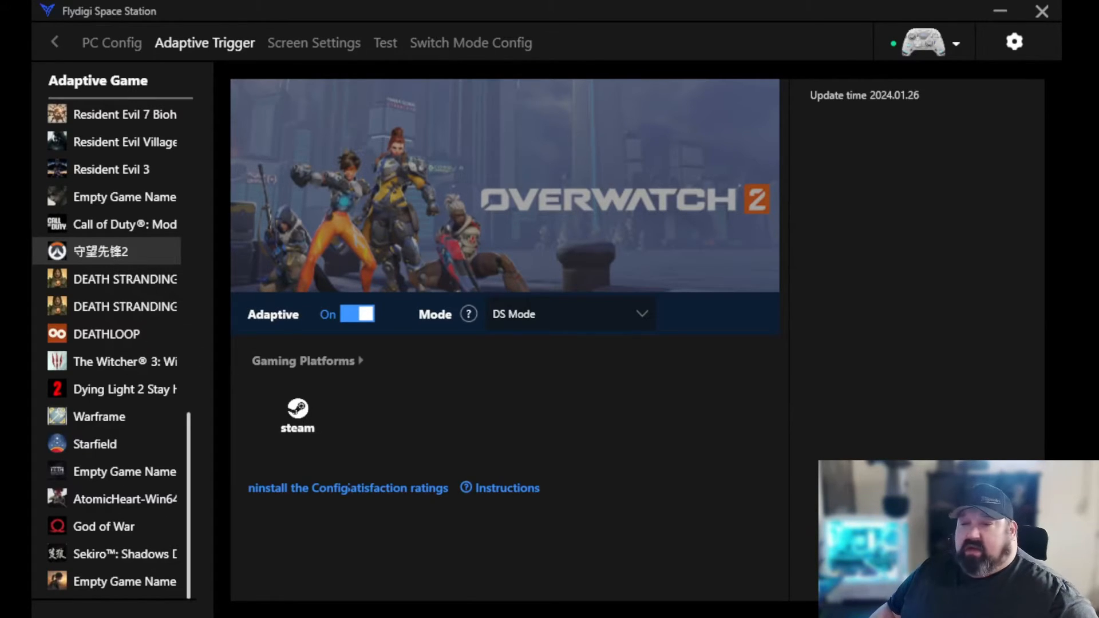
{"action": "mouse_move", "coordinate": [390, 288]}
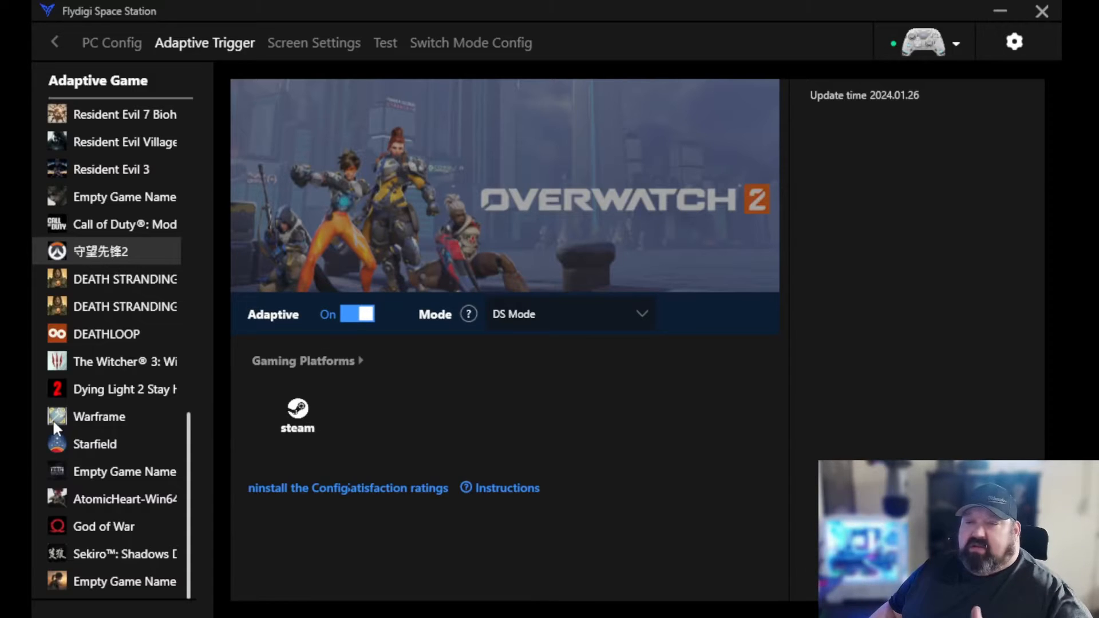
{"action": "mouse_move", "coordinate": [704, 432]}
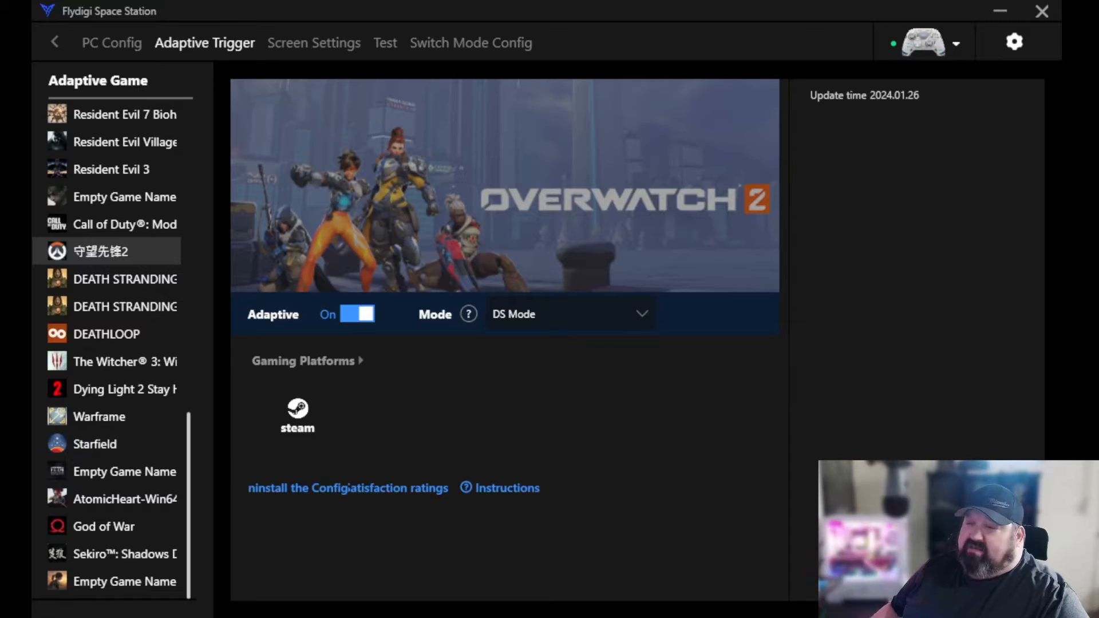
{"action": "mouse_move", "coordinate": [385, 359]}
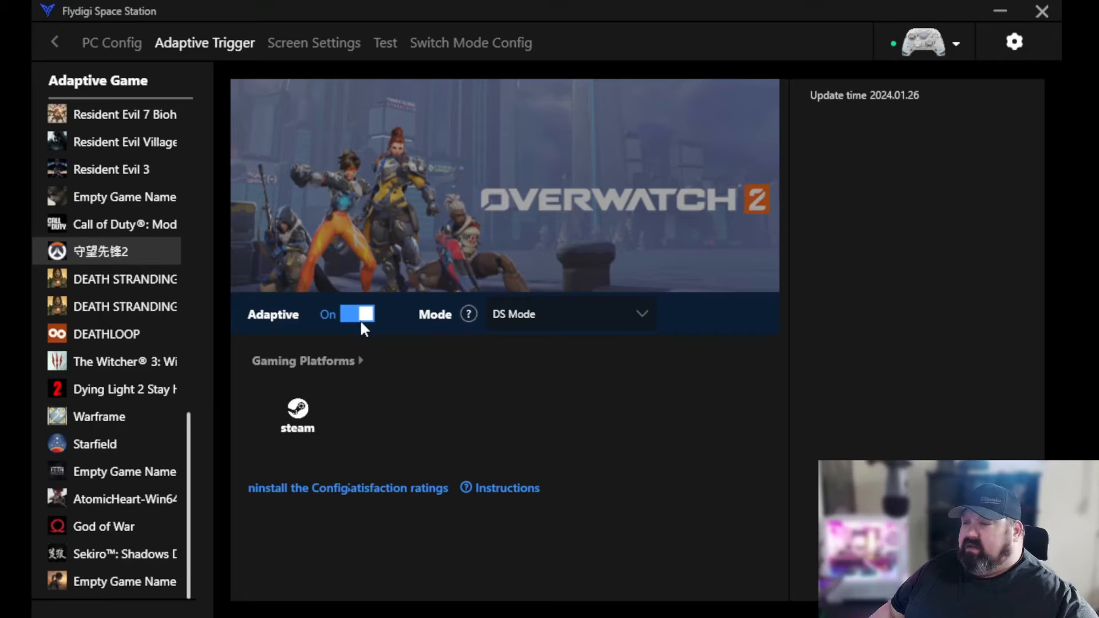
- Switch the Adaptive toggle from On to Off for Overwatch 2
{"action": "left_click", "coordinate": [357, 314]}
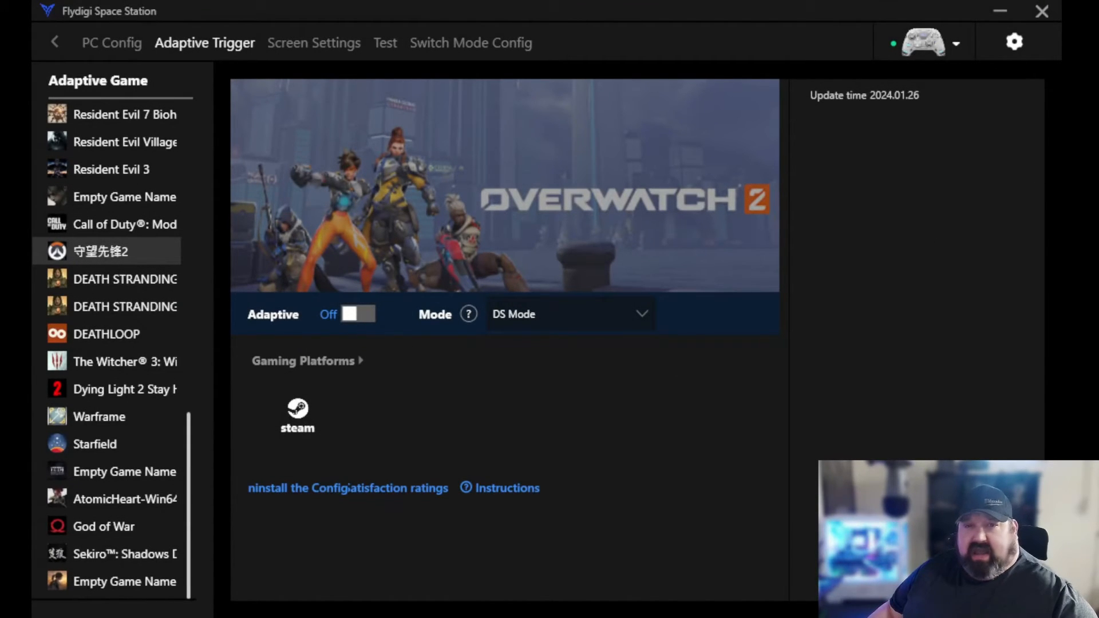
{"action": "mouse_move", "coordinate": [337, 398]}
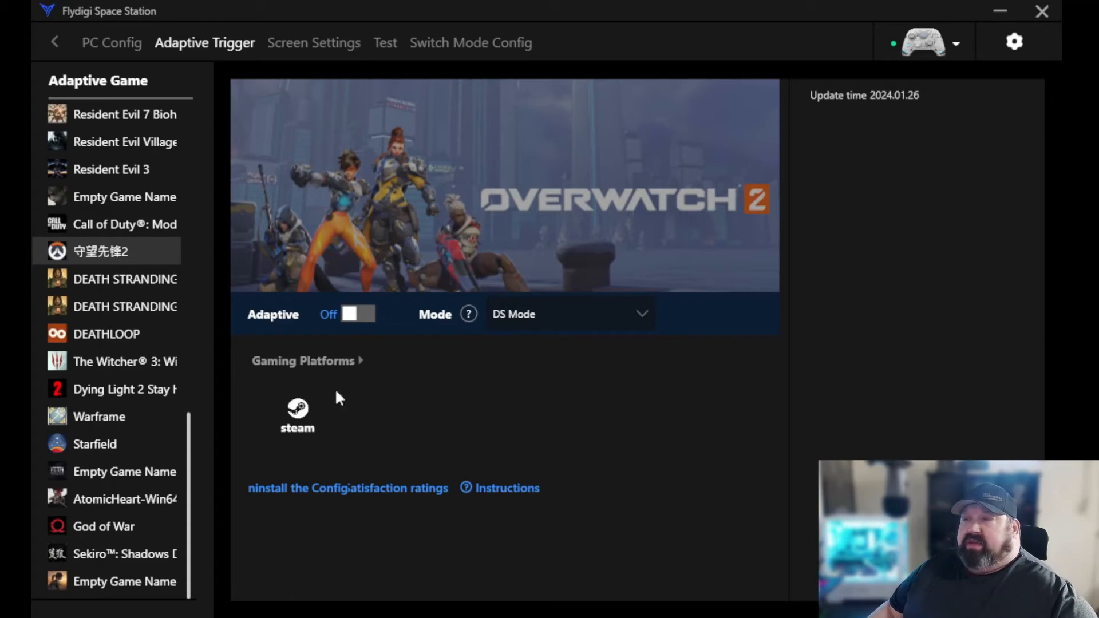